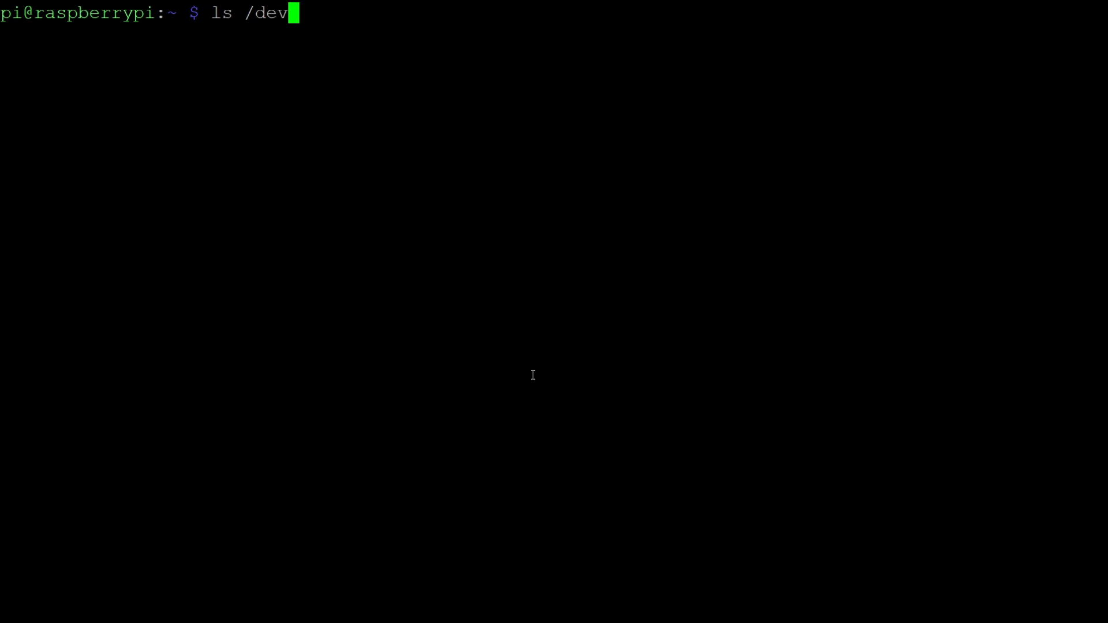
# Step: List the USB serial ports with ls /dev/ttyUSB*, revealing ttyUSB0 and ttyUSB1
pyautogui.write('ttyUSB')
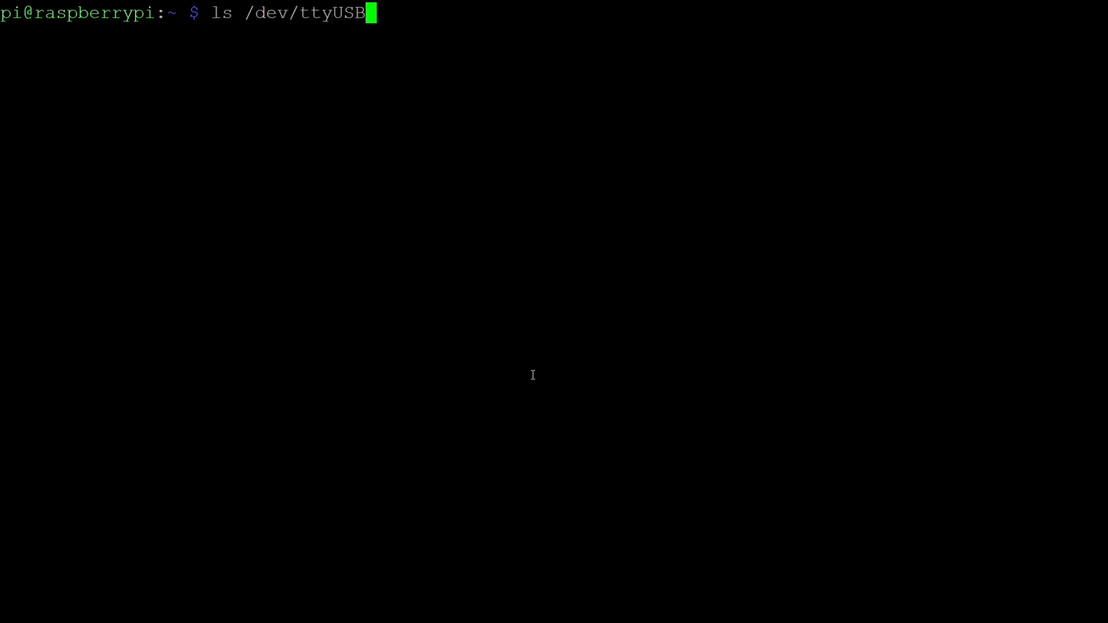
pyautogui.write('*')
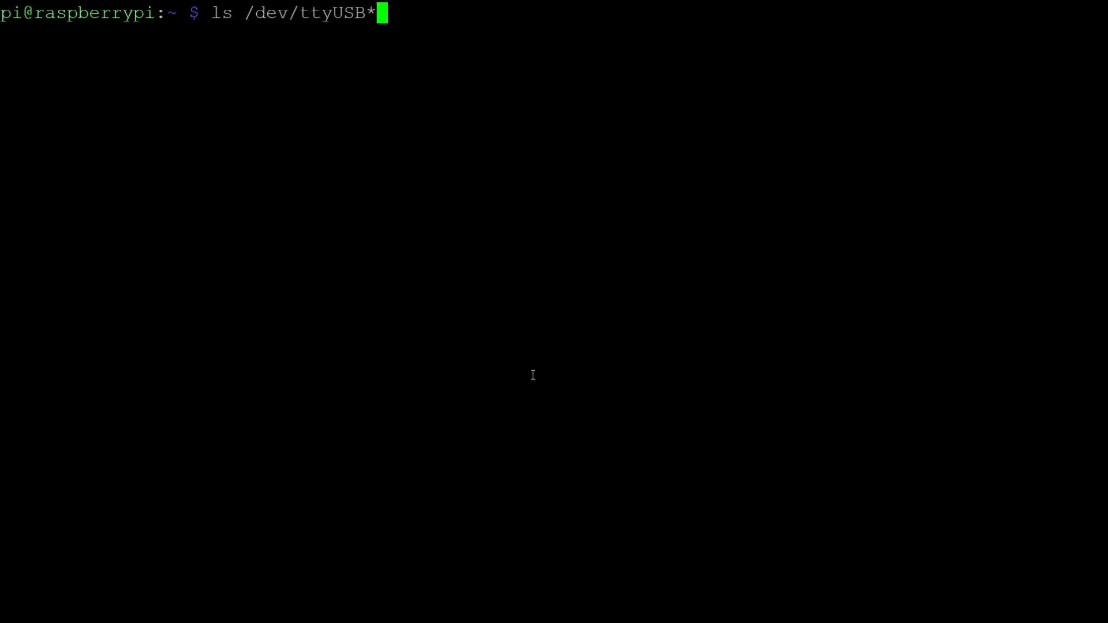
pyautogui.press('Return')
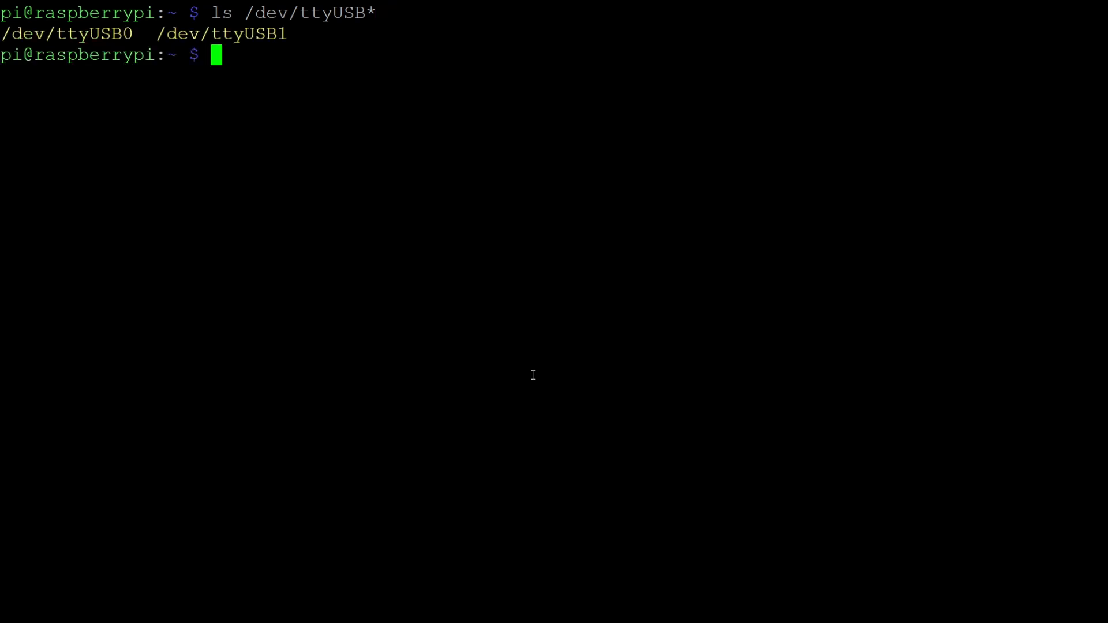
pyautogui.write('sudo apt i')
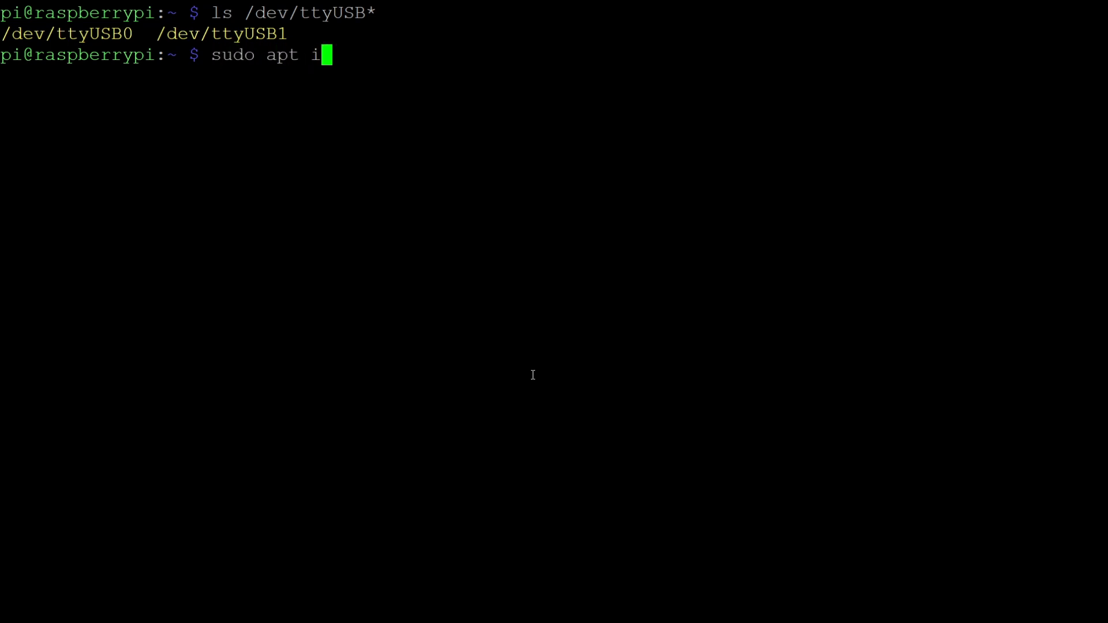
# Step: Install minicom 2.7.1 via sudo apt install minicom
pyautogui.write('nstall mini')
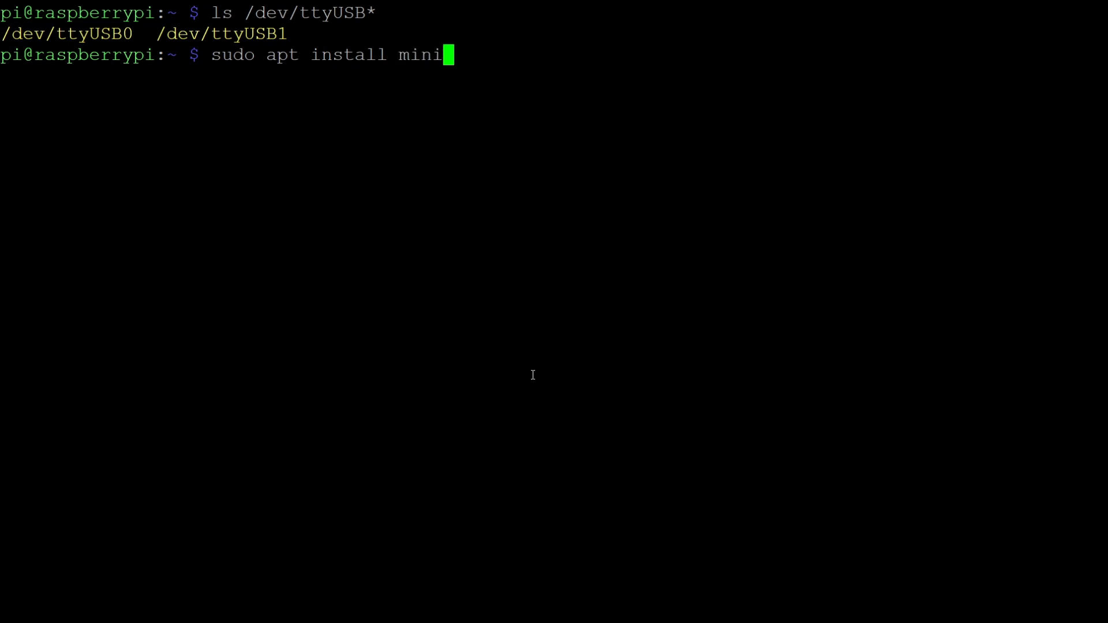
pyautogui.press('Return')
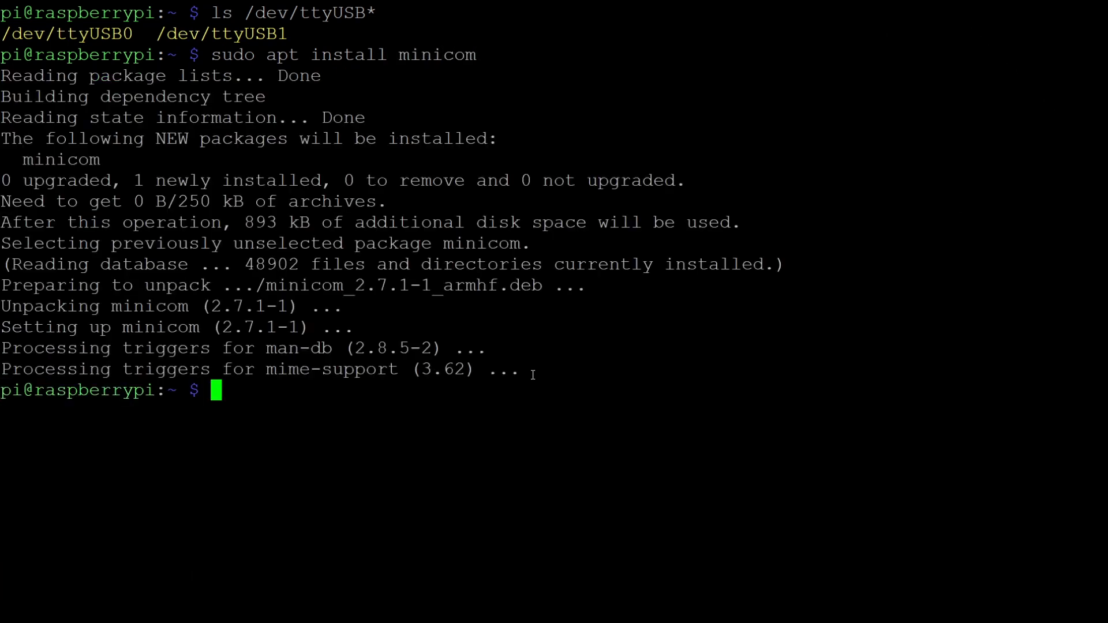
pyautogui.write('sud')
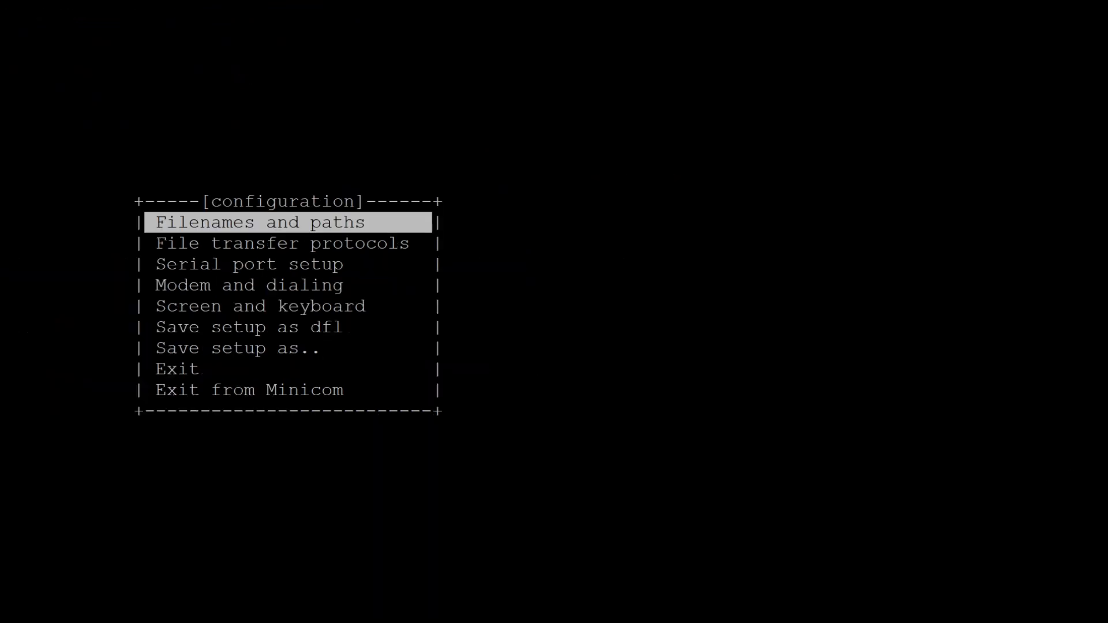
pyautogui.moveTo(744, 360)
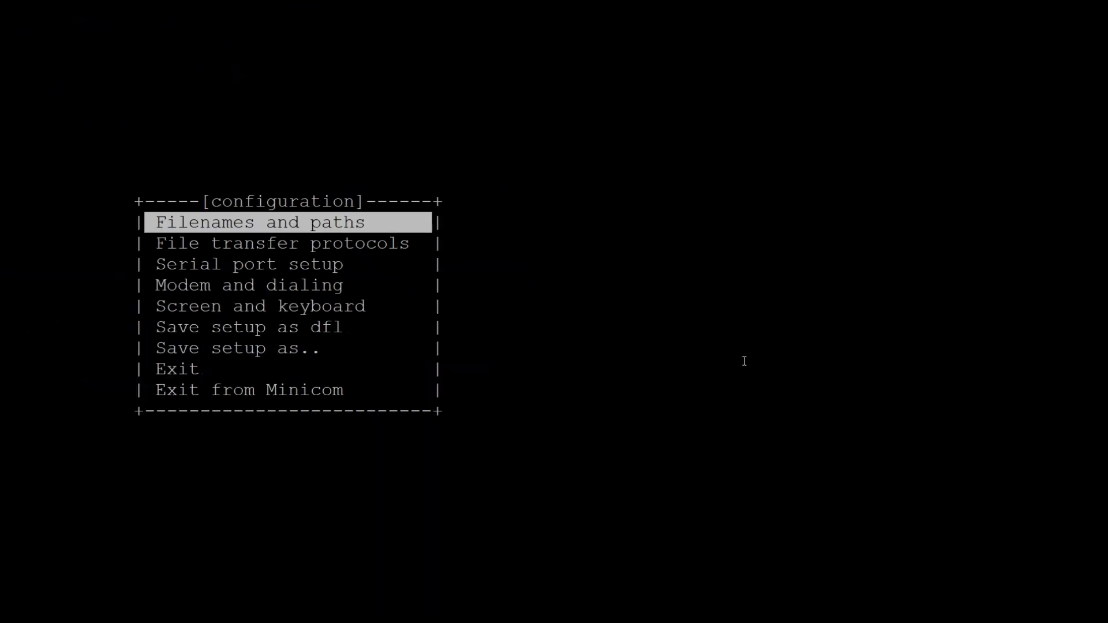
# Step: Enter minicom's Serial port setup, showing /dev/ttySC1 at 38400 8N1
pyautogui.press('Down')
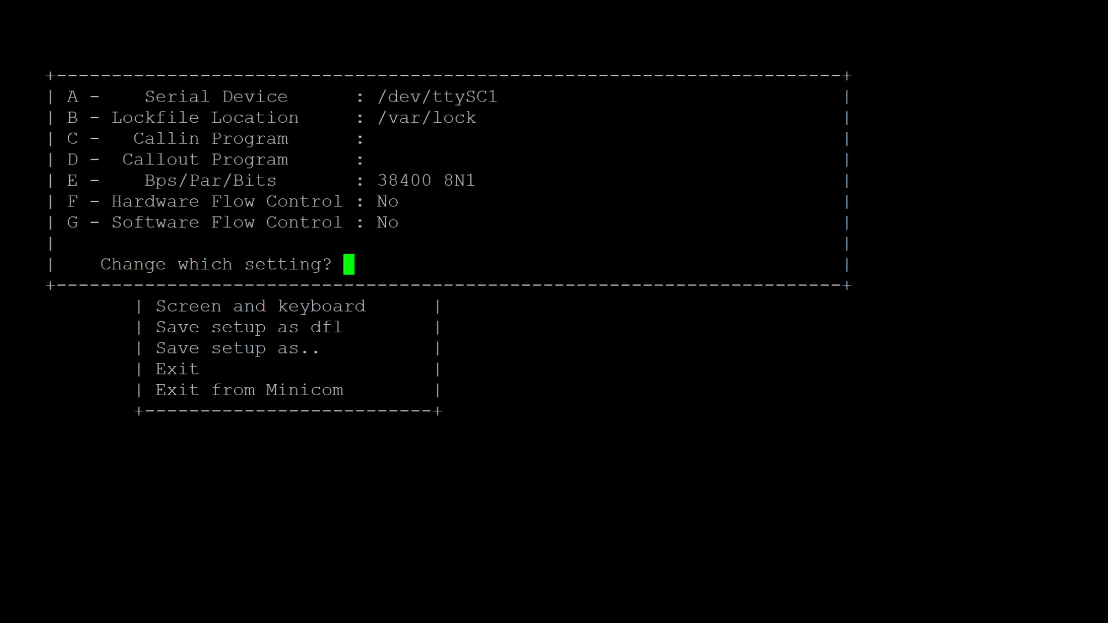
pyautogui.moveTo(971, 358)
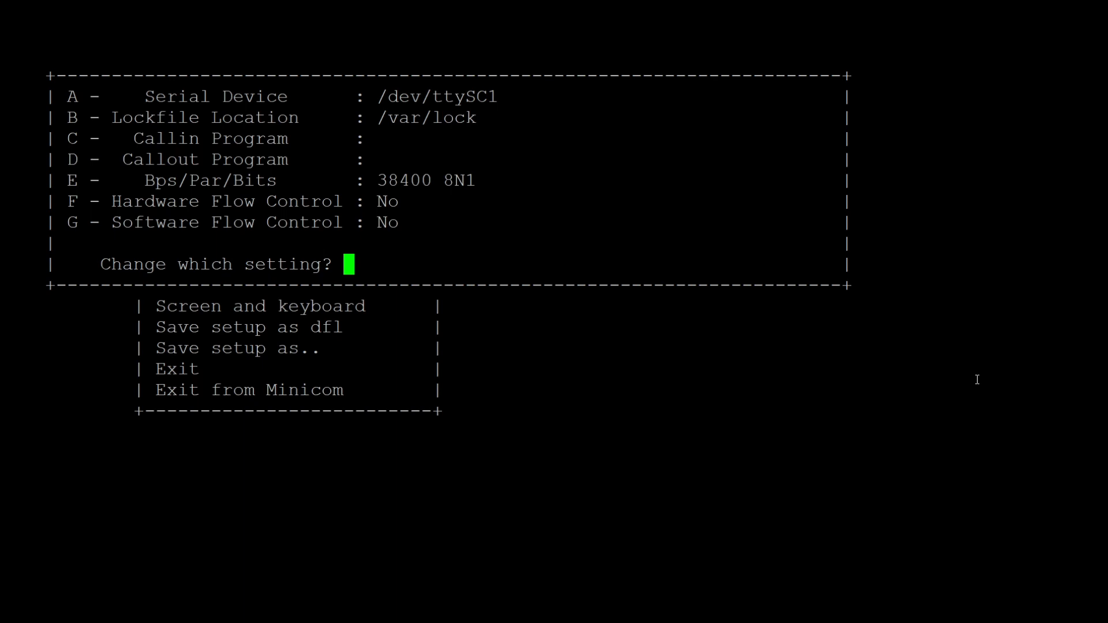
# Step: Change the serial device from /dev/ttySC1 to /dev/ttyUSB0
pyautogui.press('a')
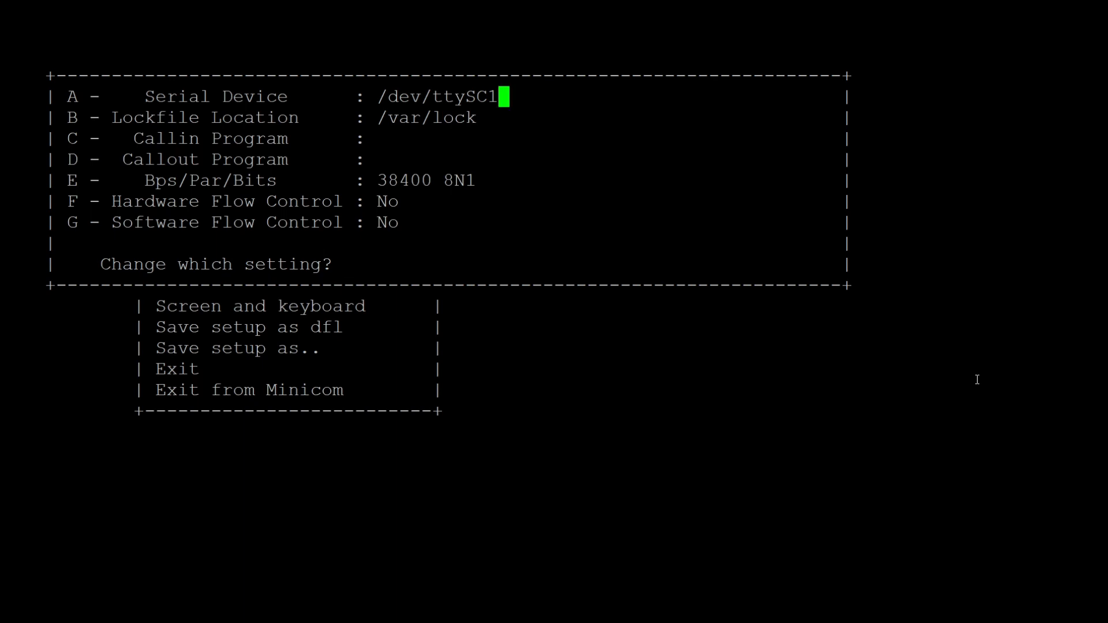
pyautogui.press('Backspace')
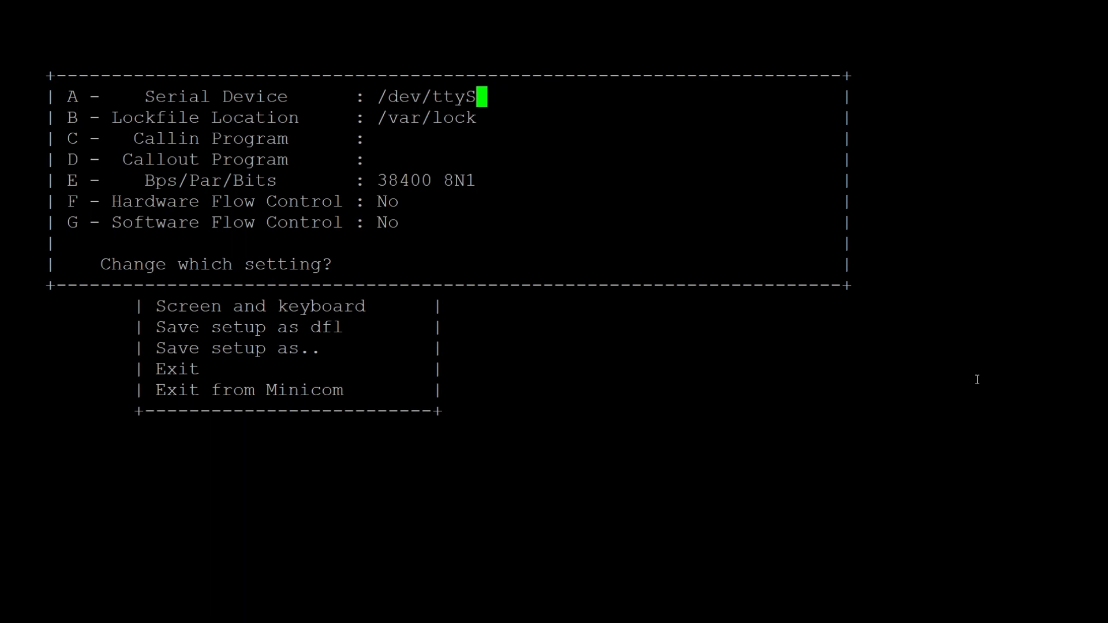
pyautogui.write('USB')
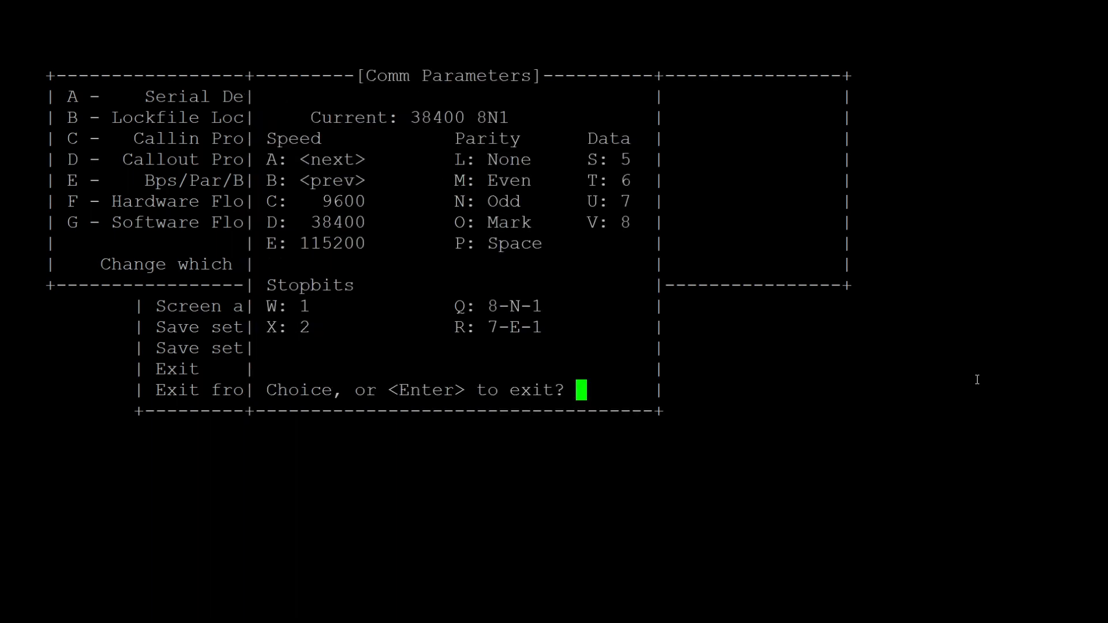
# Step: Keep 38400 8N1, leave the setup, and start the session on ttyUSB0 showing STRT
pyautogui.press('Return')
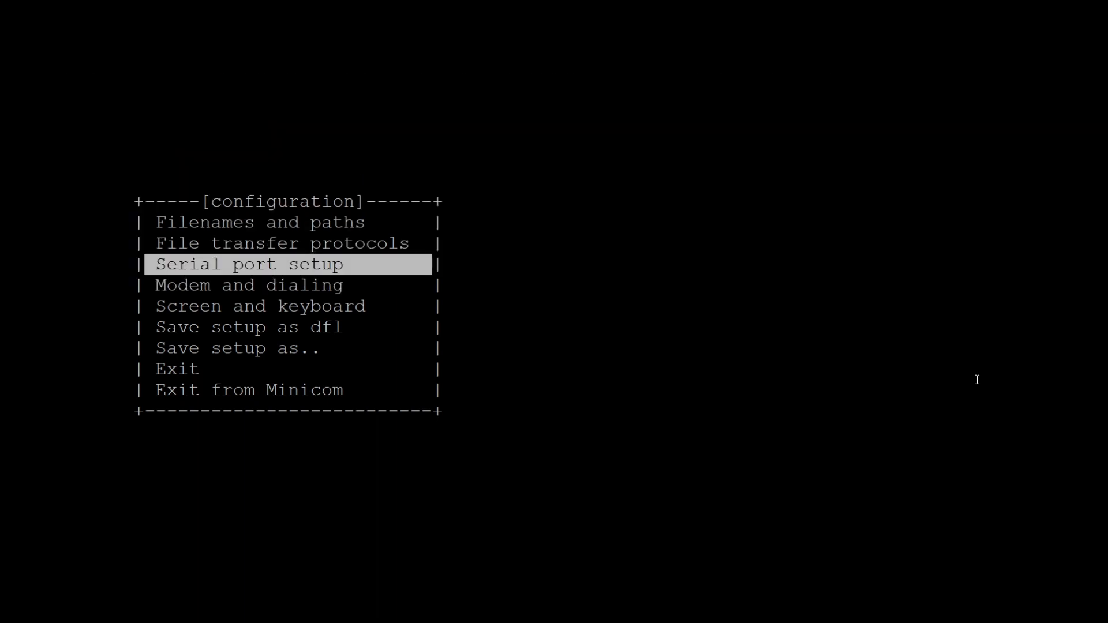
pyautogui.press('Down')
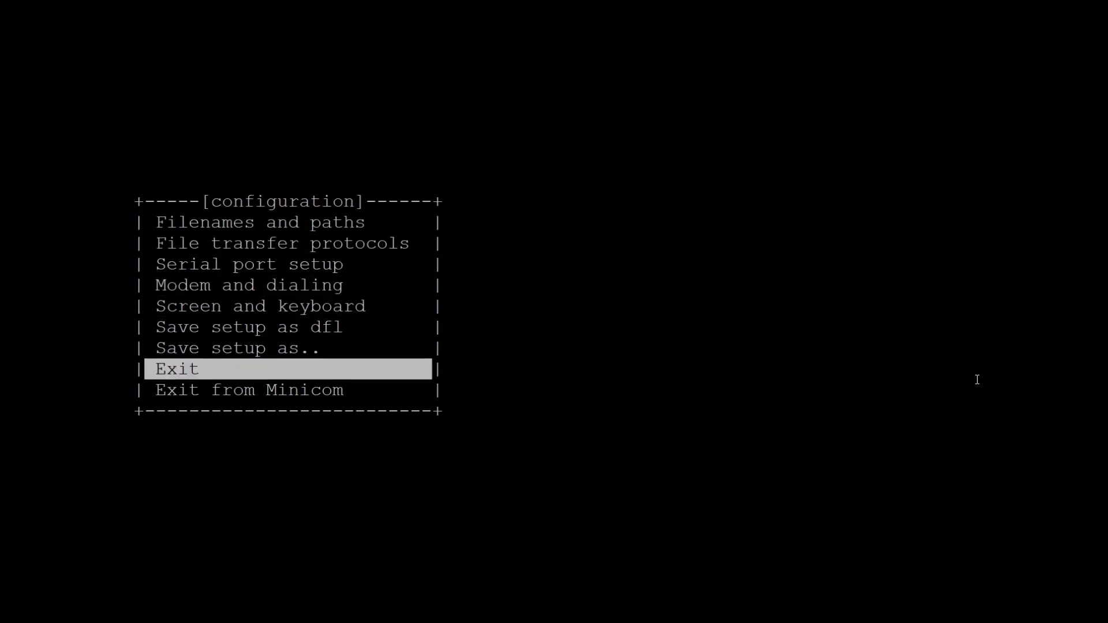
pyautogui.press('Return')
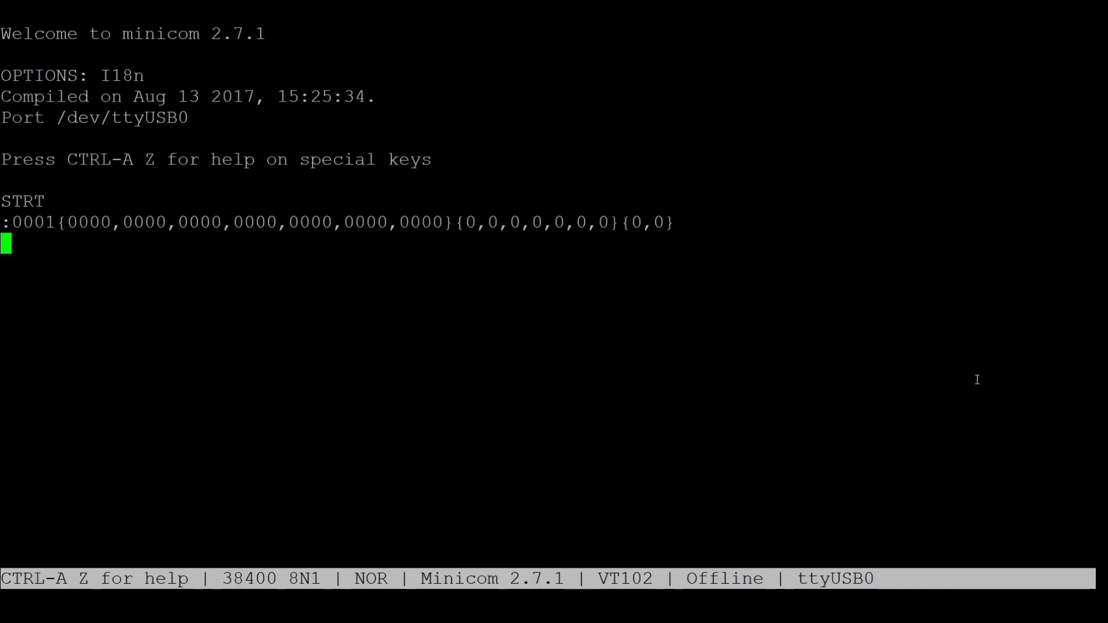